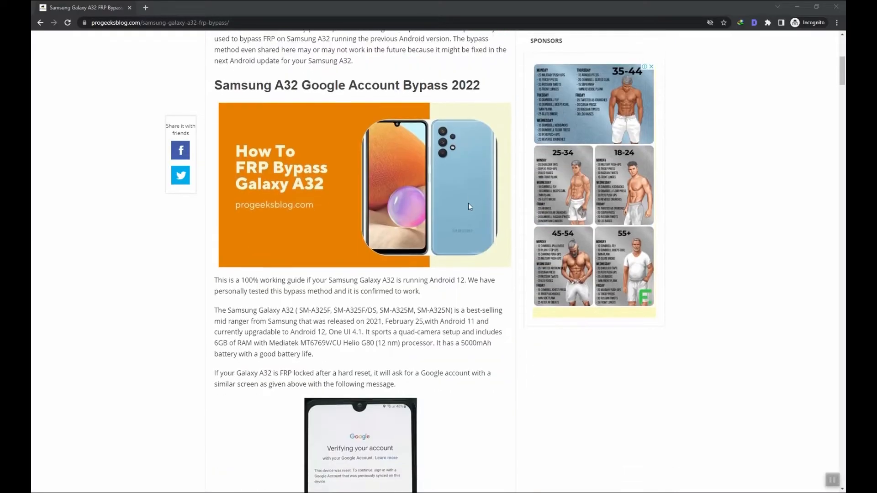
Scroll through the FRP bypass article and down the Samsung USB Drivers page to the download section
scroll("down", 3)
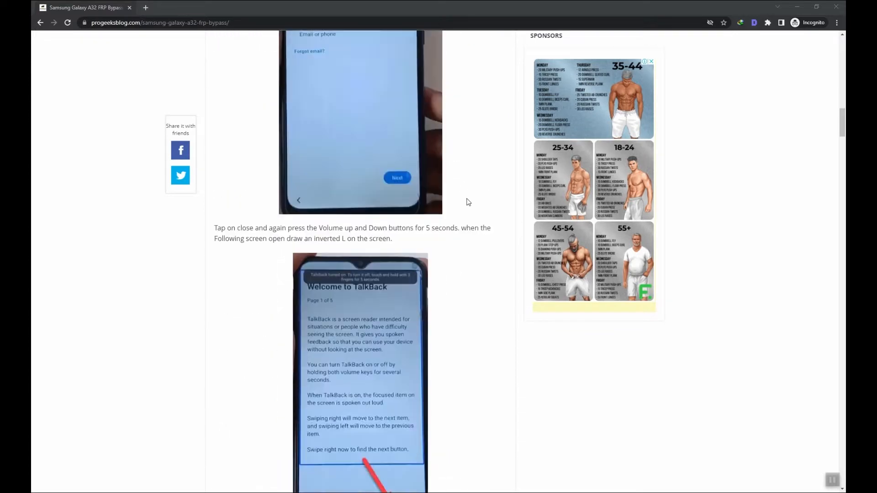
scroll("down", 3)
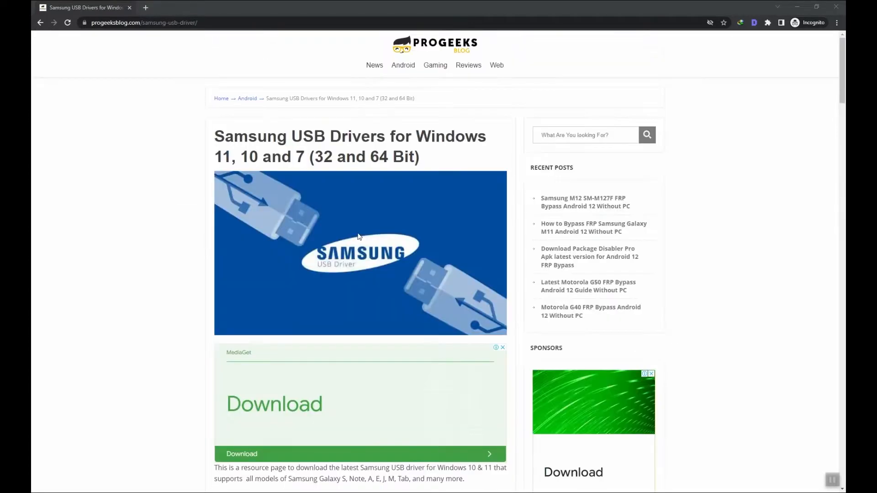
scroll("down", 3)
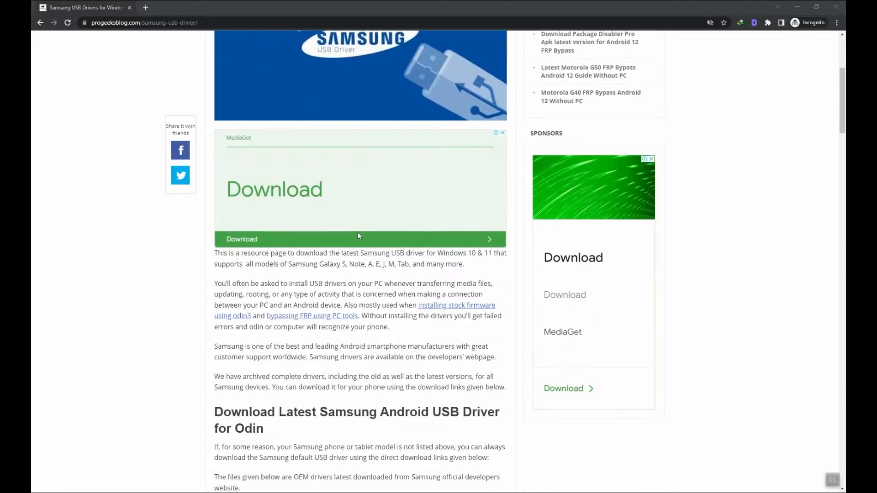
scroll("down", 3)
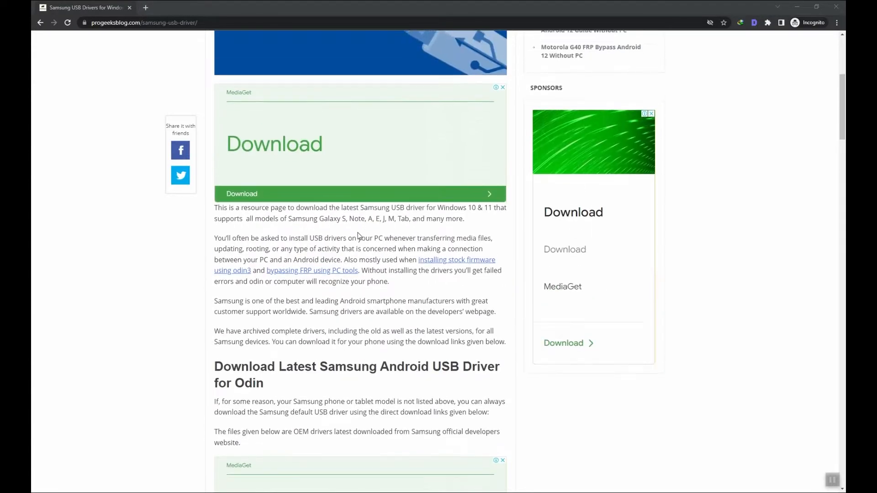
scroll("down", 3)
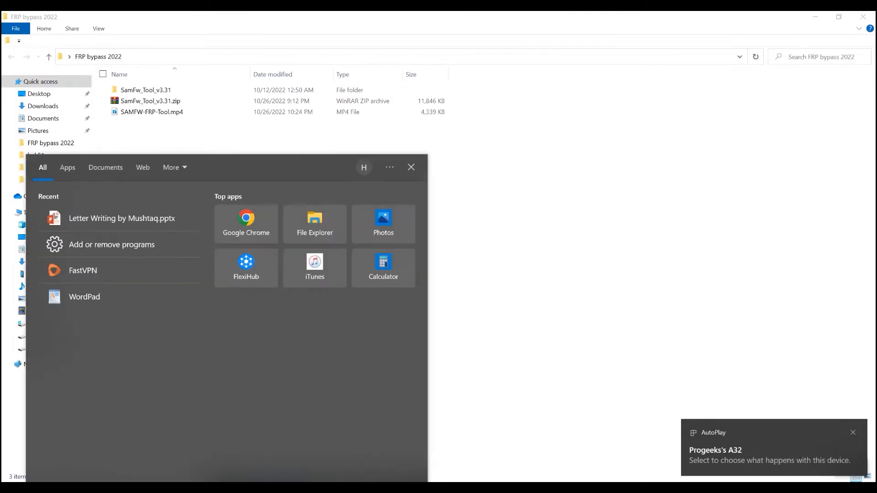
Launch Device Manager from Start search and expand Modems to show SAMSUNG Mobile USB Modem #2
type("d")
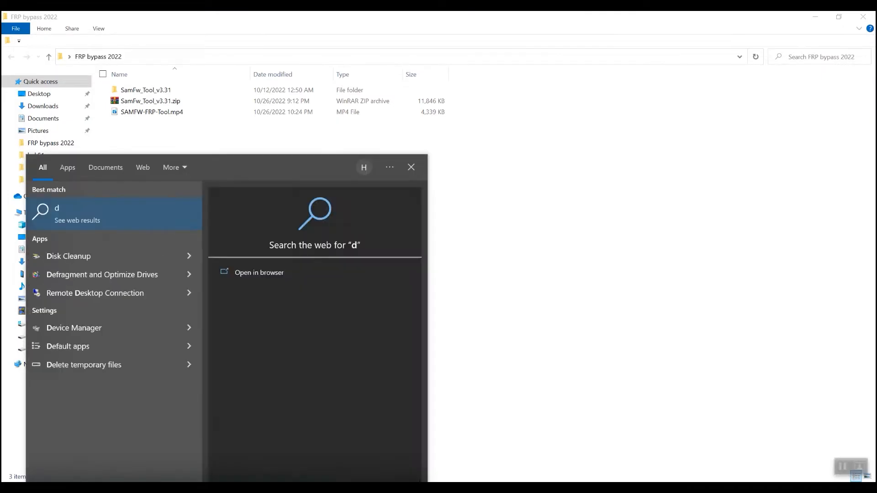
type("e")
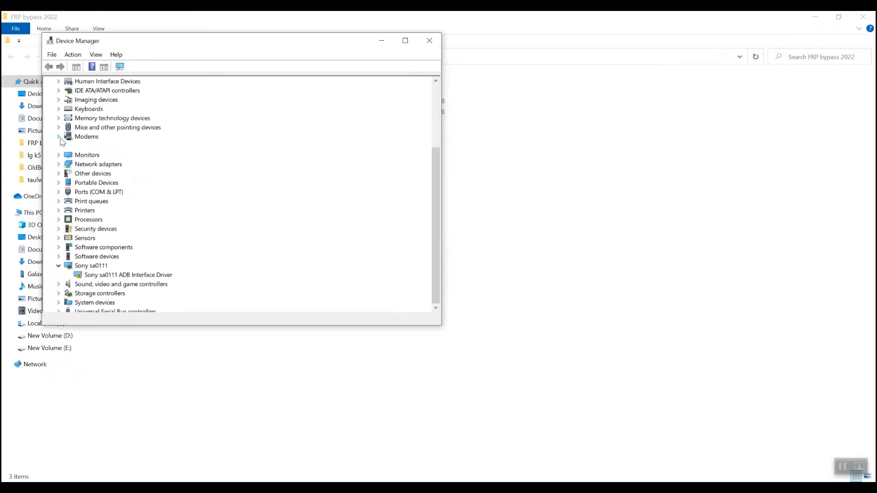
left_click(58, 136)
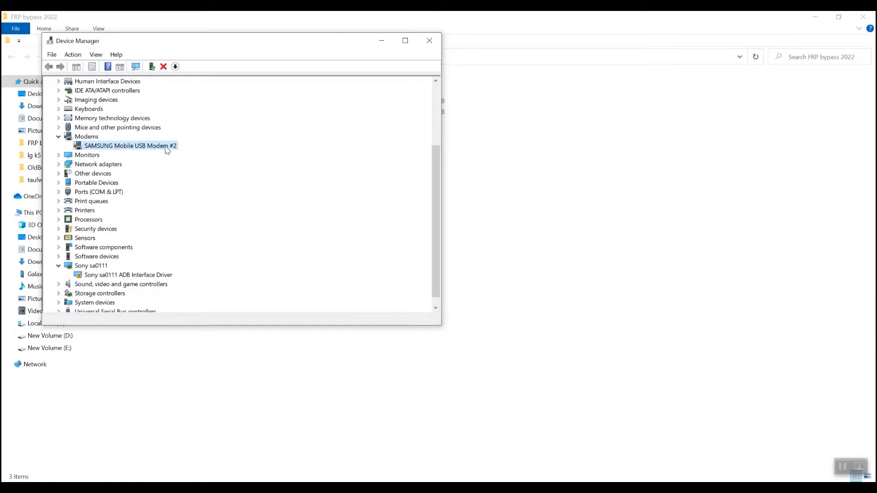
mouse_move(147, 151)
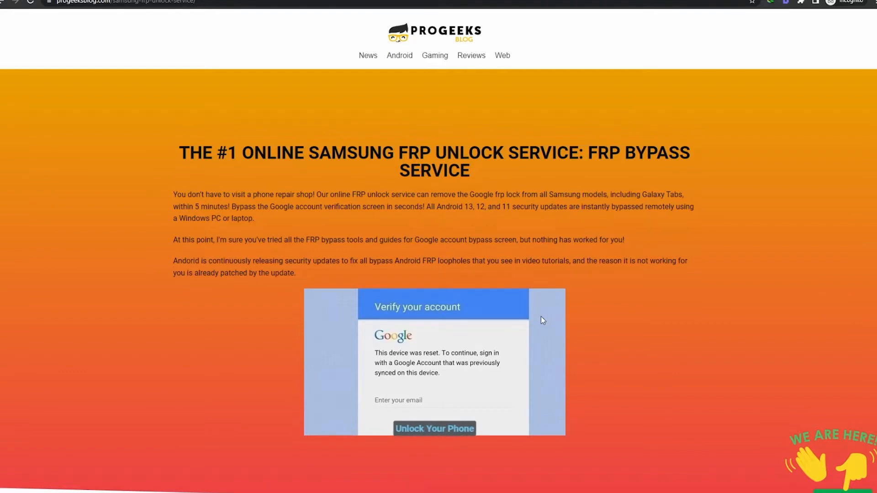
Scroll down the Samsung FRP unlock service page through its seven-step process to the live chat widget
scroll("down", 3)
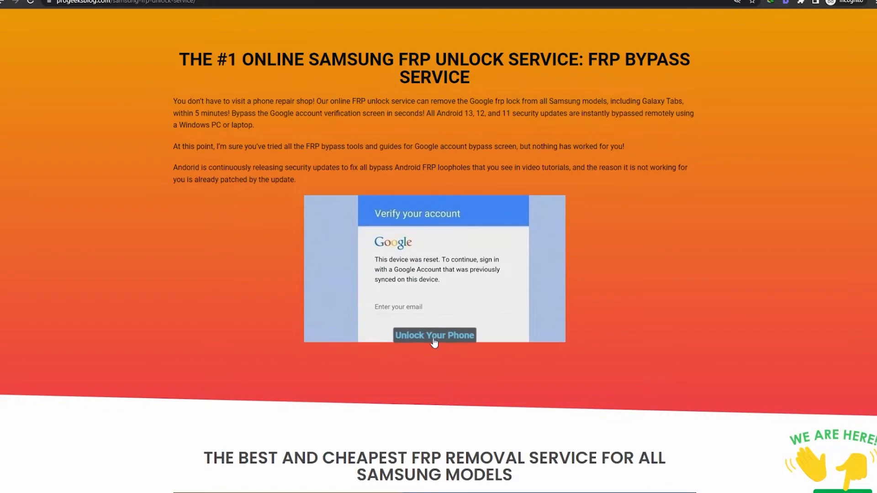
scroll("down", 3)
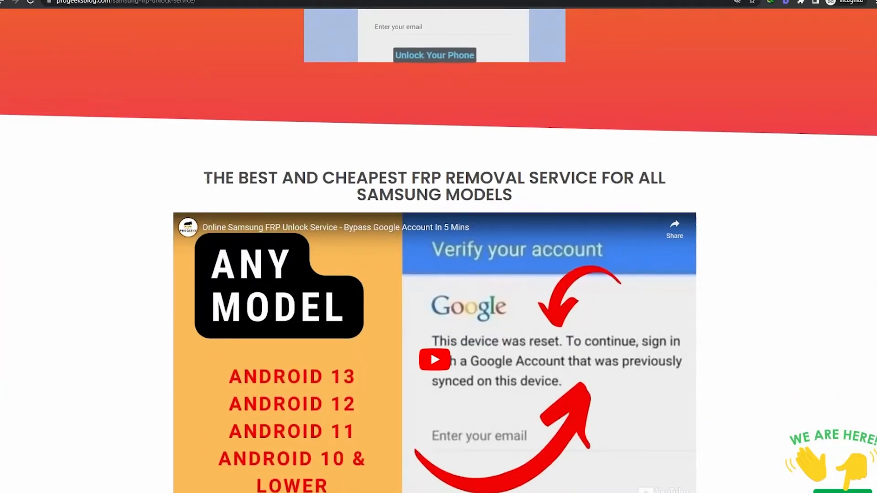
mouse_move(525, 205)
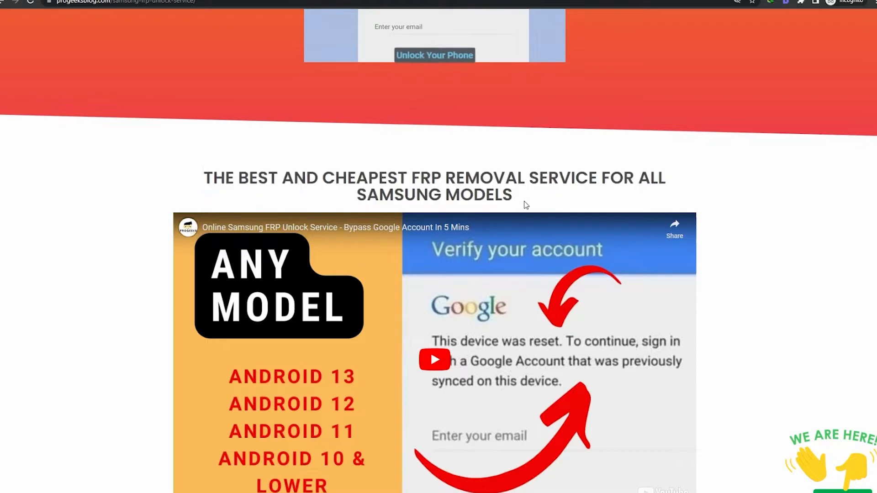
scroll("down", 3)
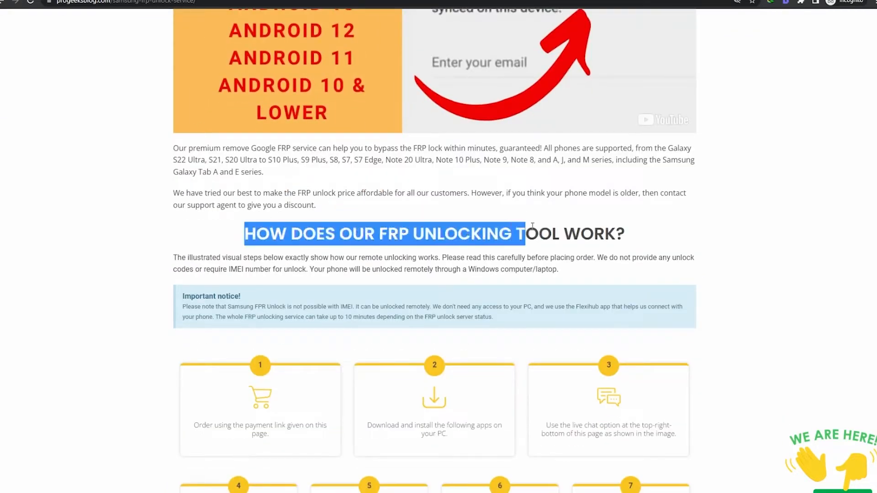
scroll("down", 3)
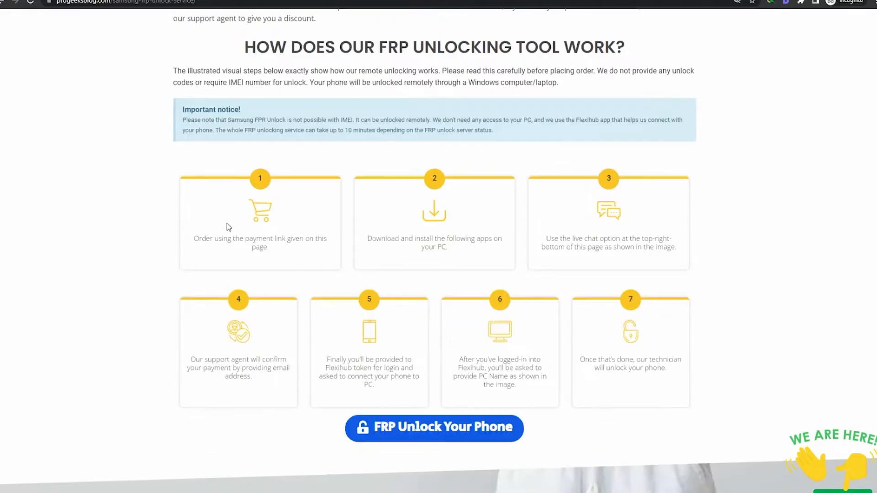
mouse_move(210, 226)
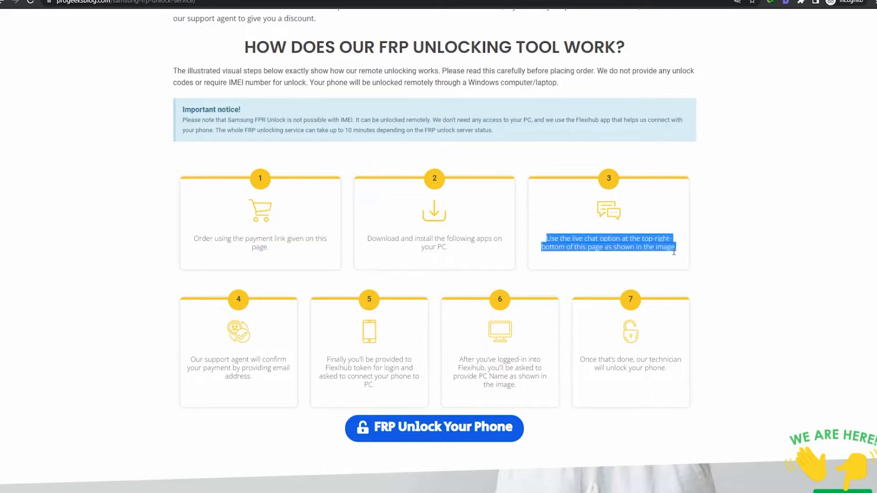
scroll("down", 3)
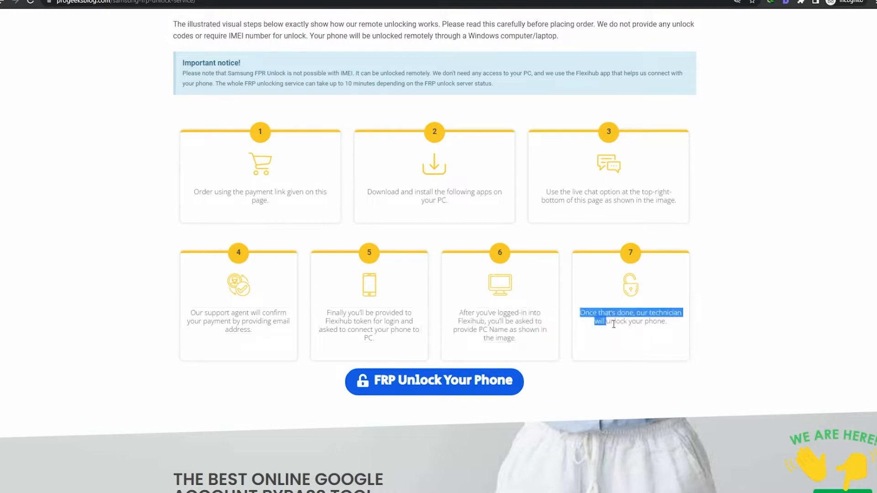
scroll("down", 3)
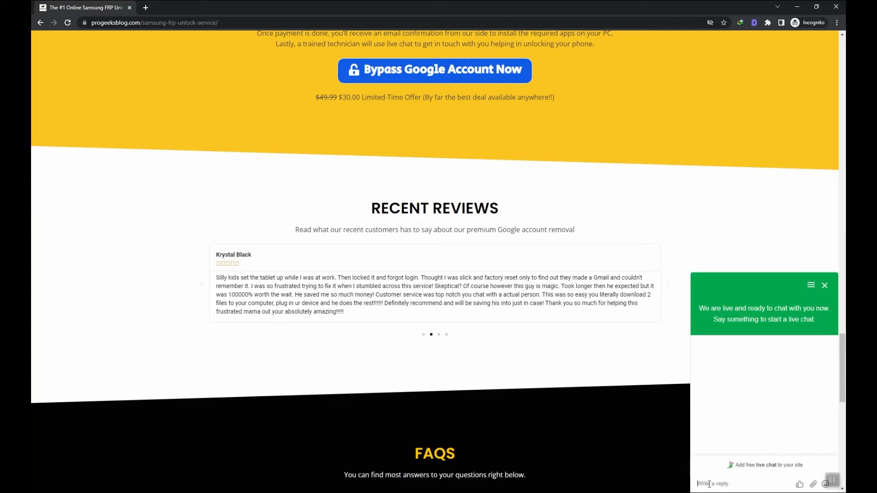
Send the live chat message 'Hi i need help galaxy s22 ultra'
type("Hi i need help to unlock samsung gla")
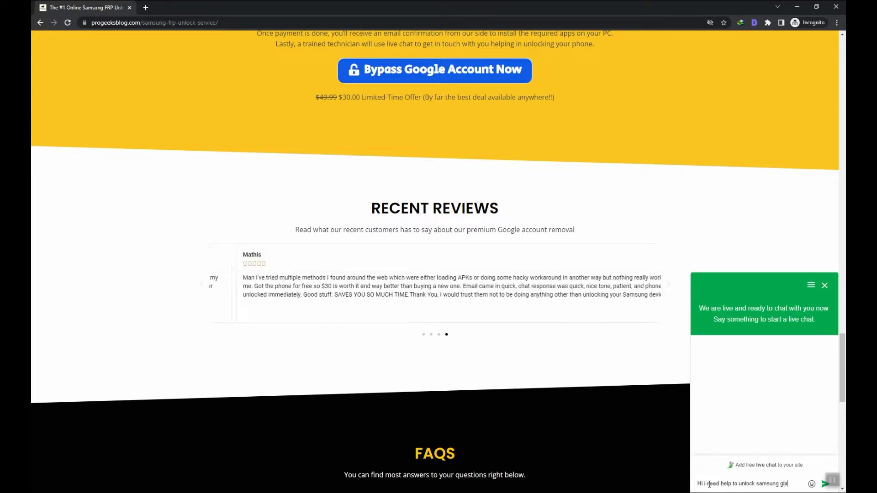
type("galaxy s22 ultra")
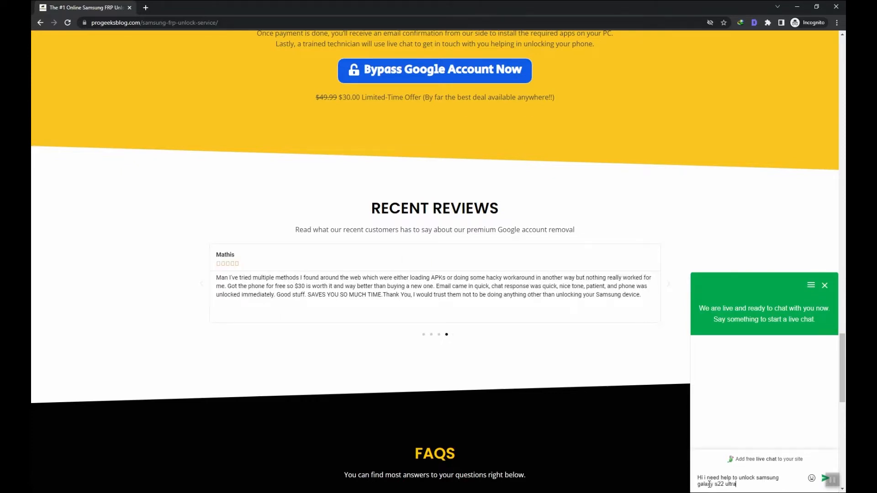
left_click(830, 479)
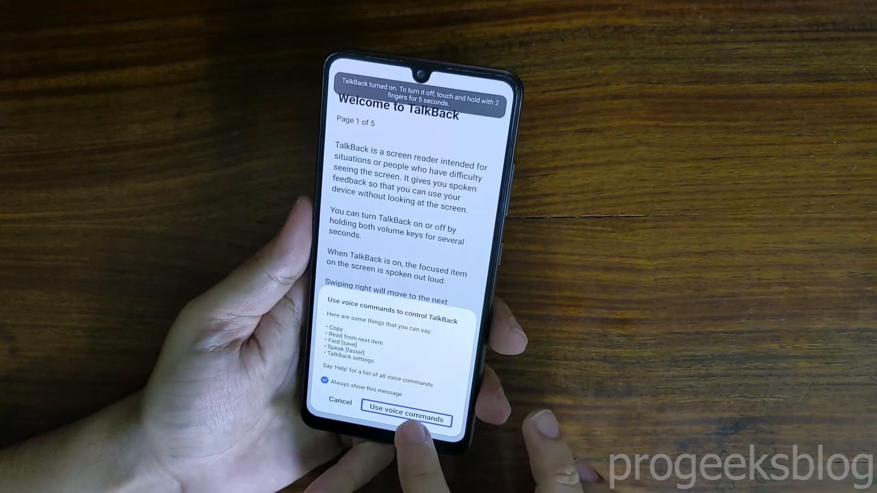
Cancel the 'Use voice commands to control TalkBack' dialog, leaving the welcome tutorial
left_click(405, 419)
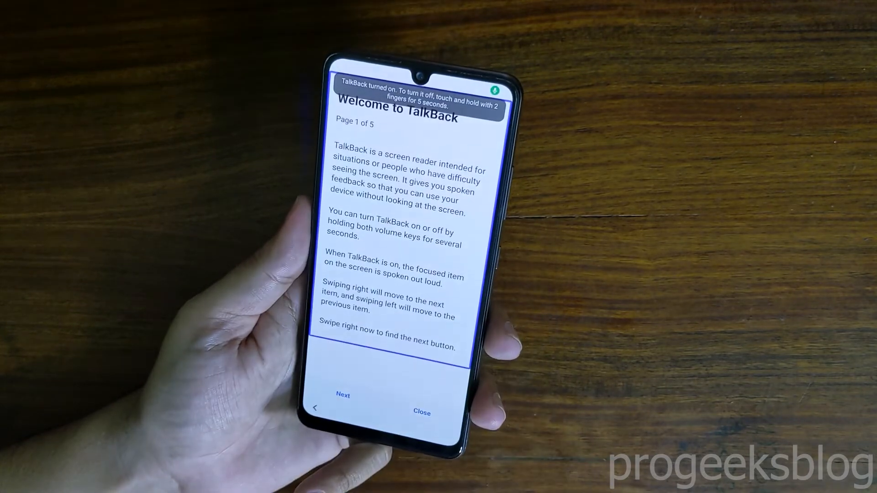